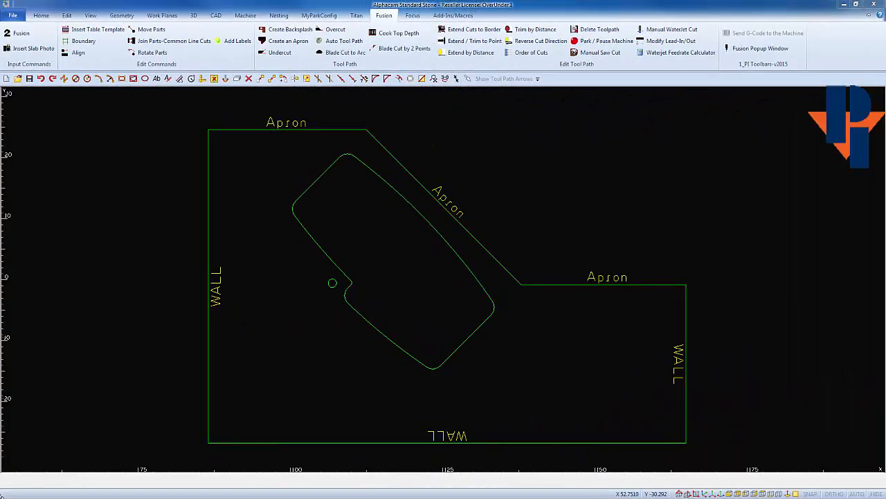
mouse_move(94, 334)
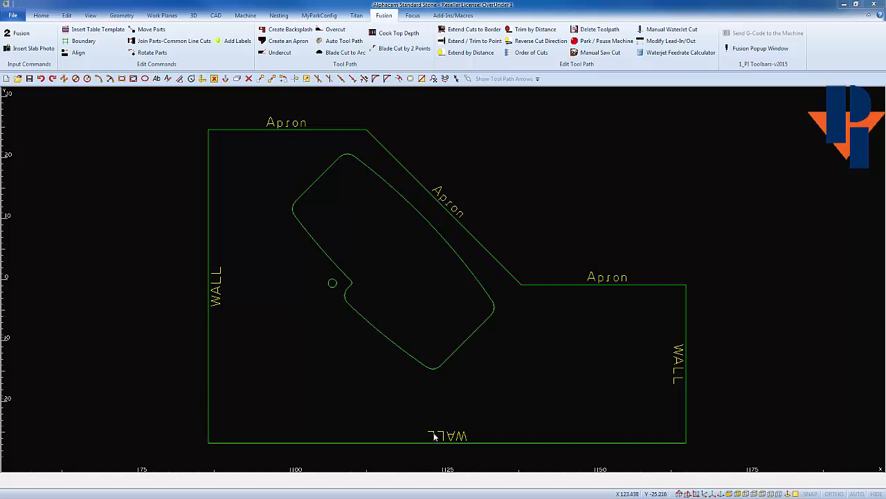
mouse_move(488, 219)
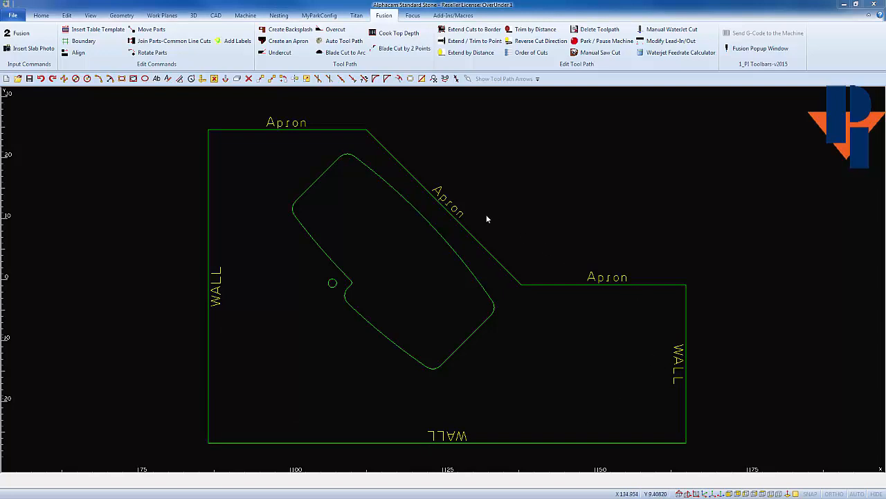
mouse_move(279, 135)
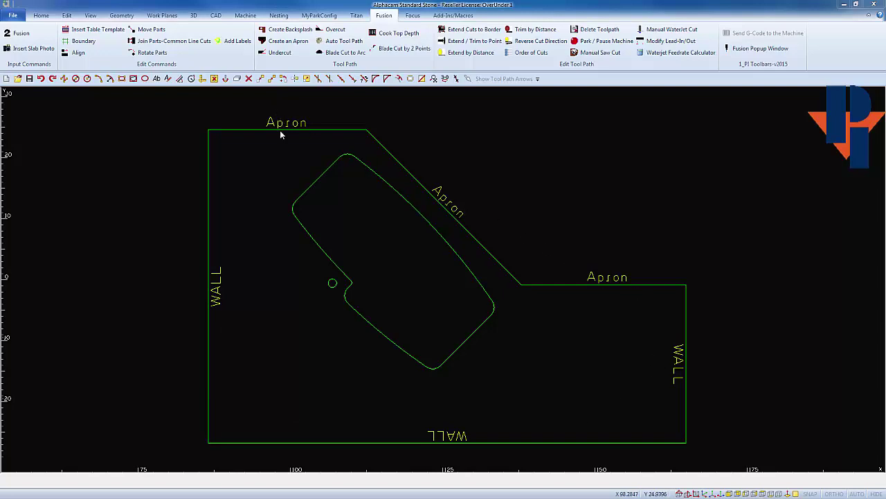
mouse_move(277, 180)
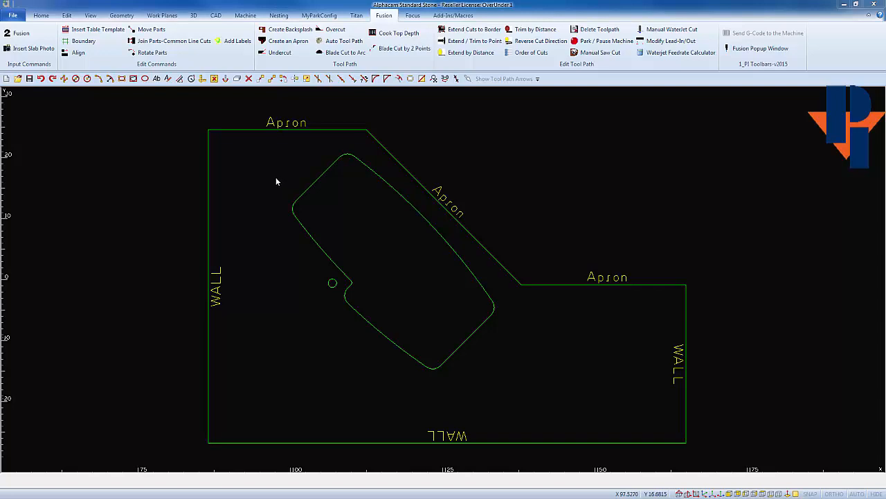
mouse_move(280, 171)
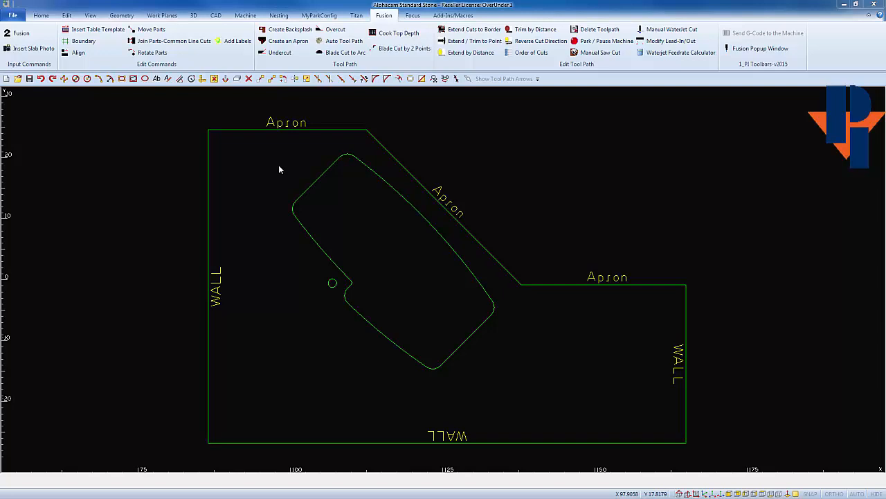
mouse_move(280, 166)
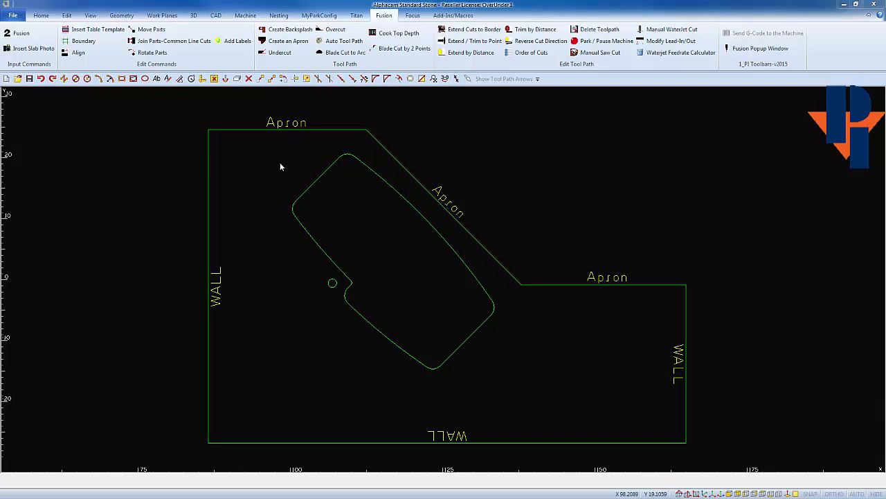
mouse_move(290, 158)
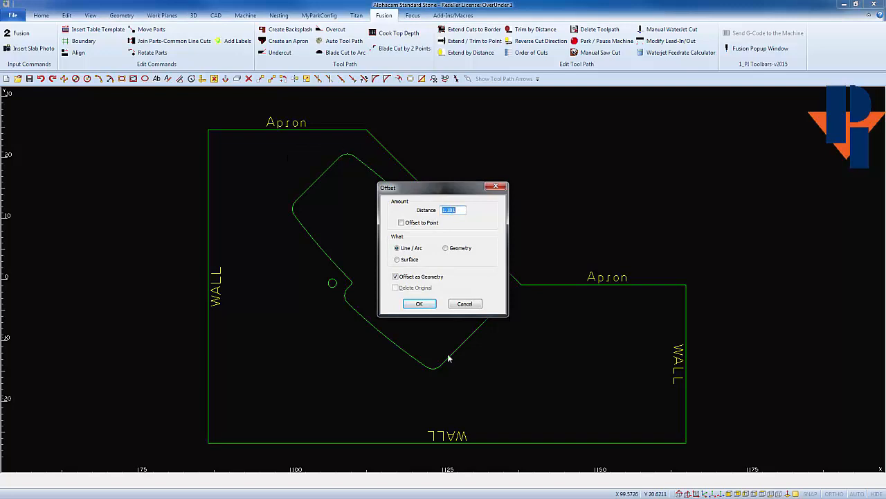
Offset the three apron edges toward the outside at the confirmed distance
click(418, 304)
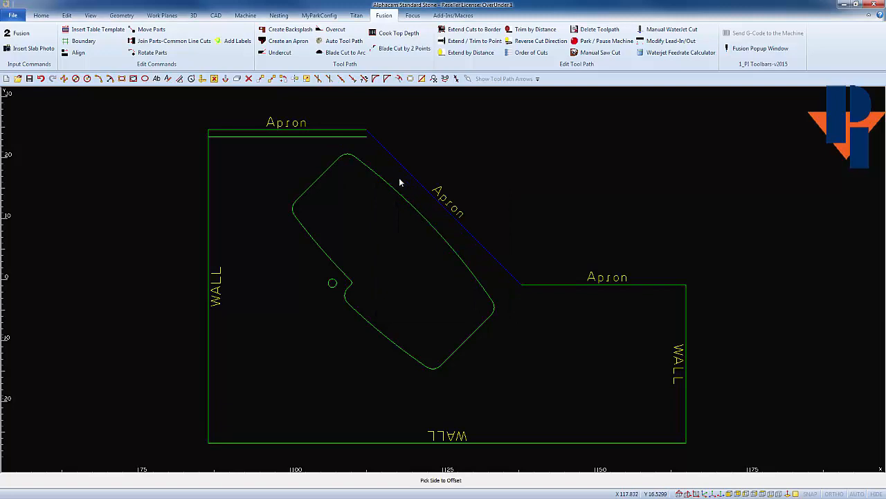
click(561, 321)
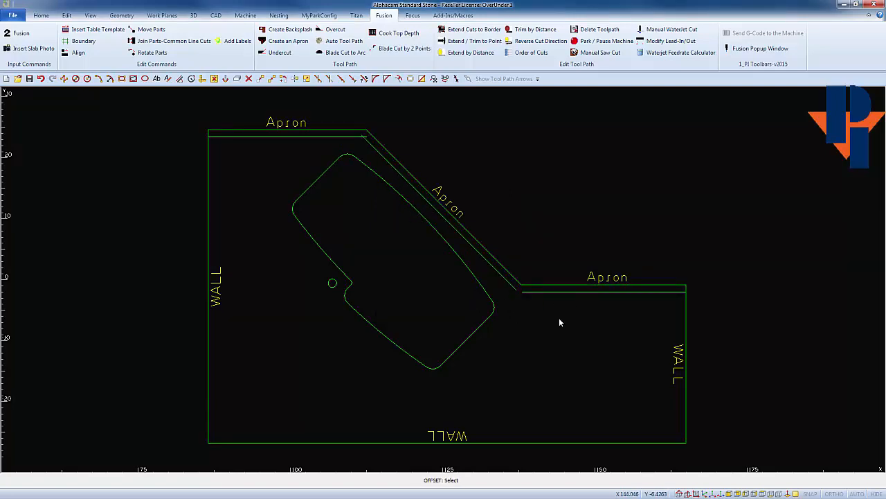
mouse_move(413, 260)
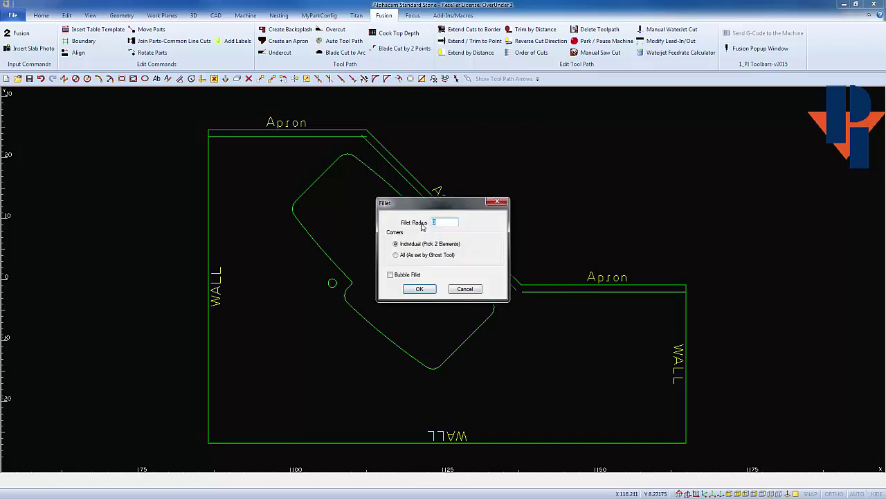
Join the offset lines at the upper and lower corners with zero-radius fillets
click(418, 290)
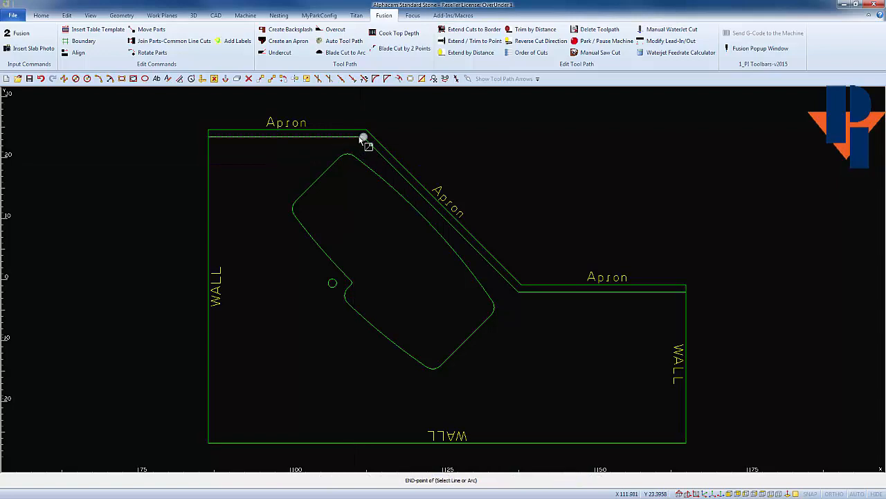
click(365, 137)
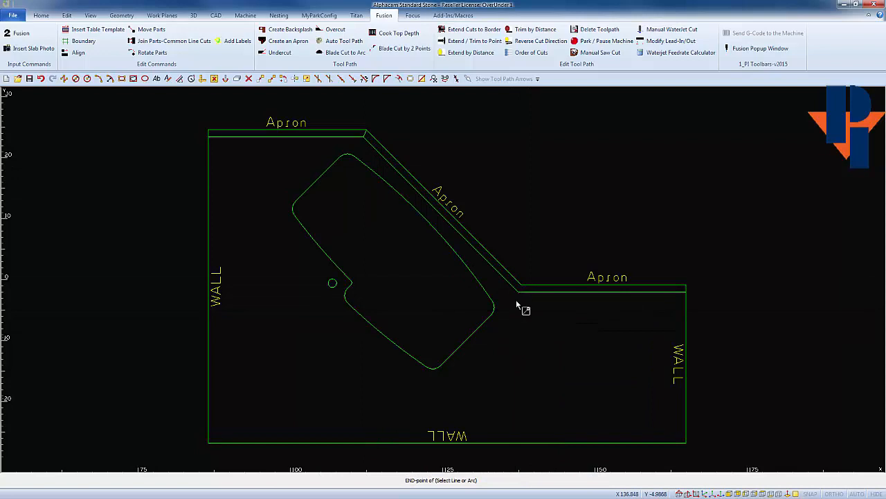
click(520, 286)
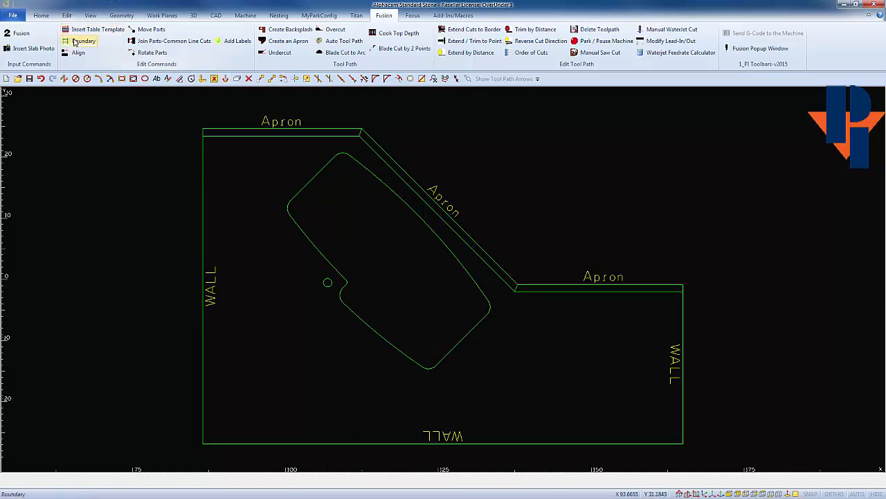
Create a Fusion Boundary from the offset apron contour, placed above the countertop
click(83, 40)
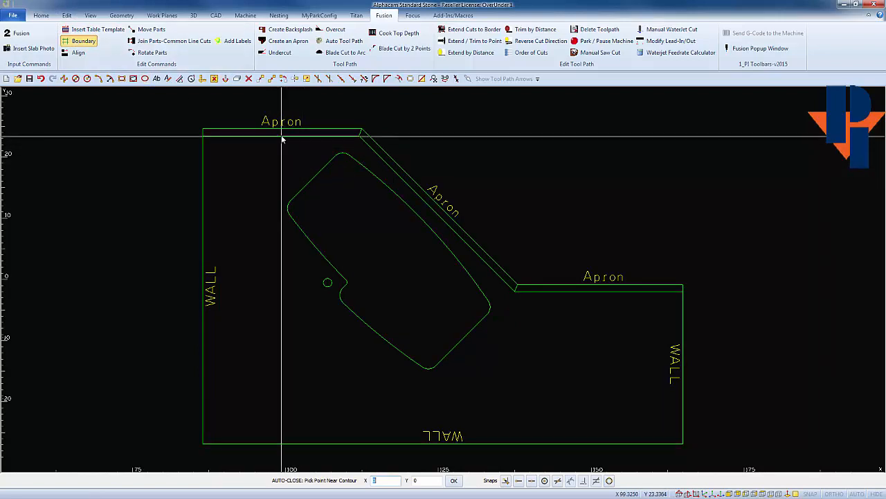
click(283, 133)
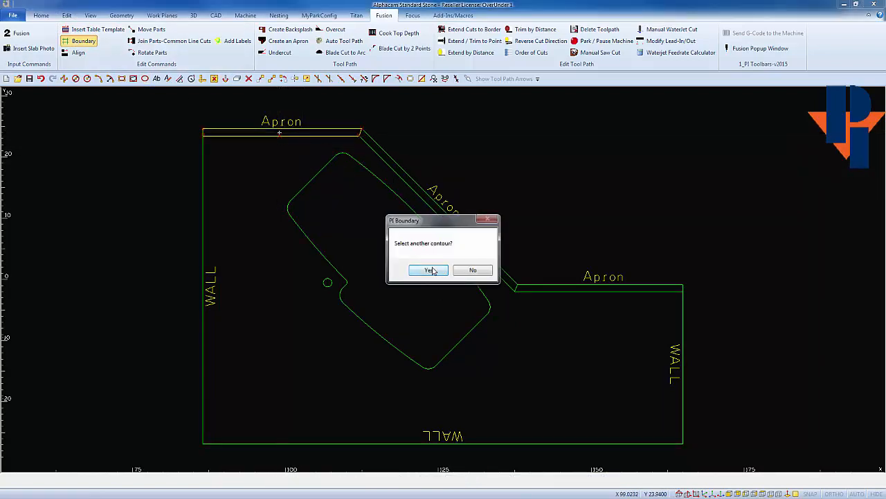
click(429, 269)
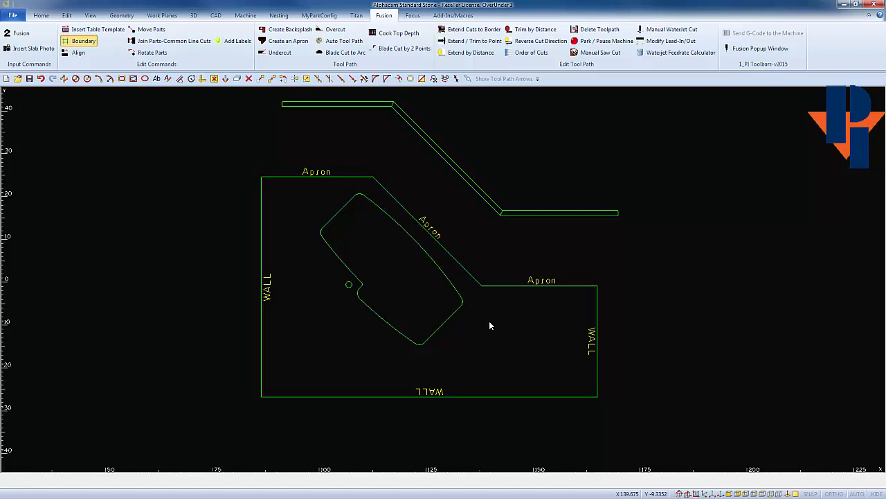
mouse_move(490, 318)
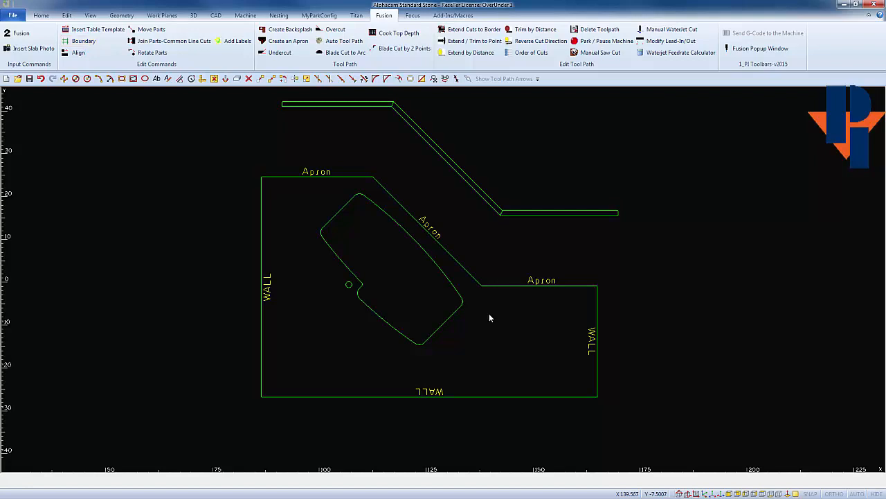
Create 4-high mitered apron pieces along the countertop's apron edges, including the right edge
click(288, 40)
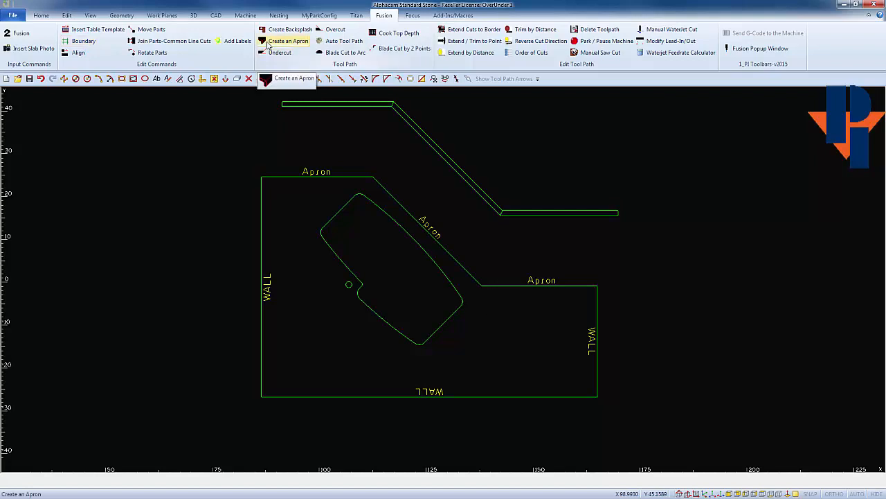
click(288, 40)
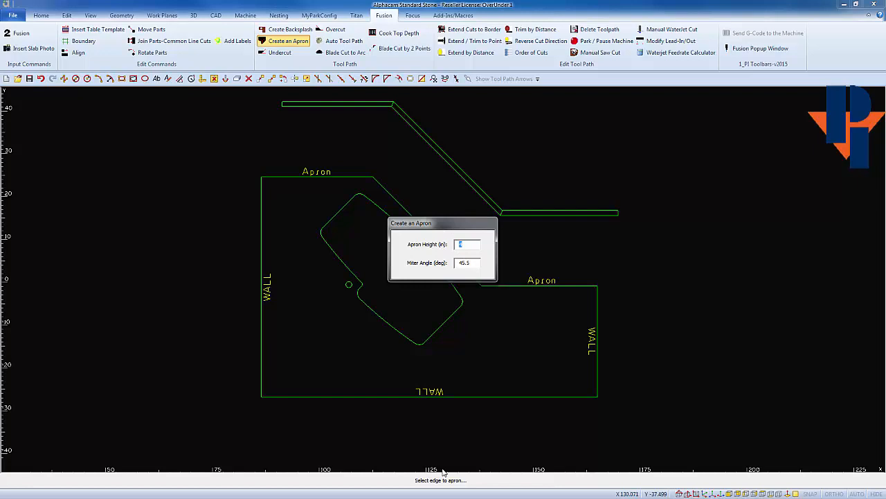
mouse_move(321, 179)
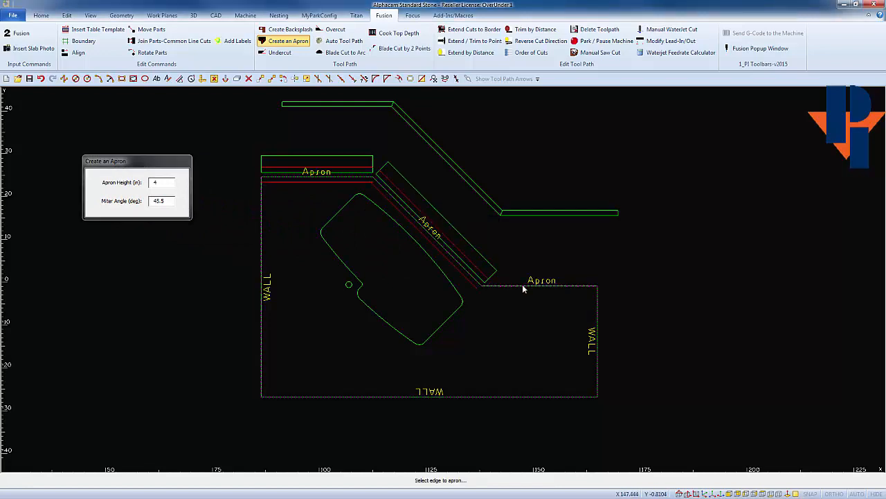
click(540, 284)
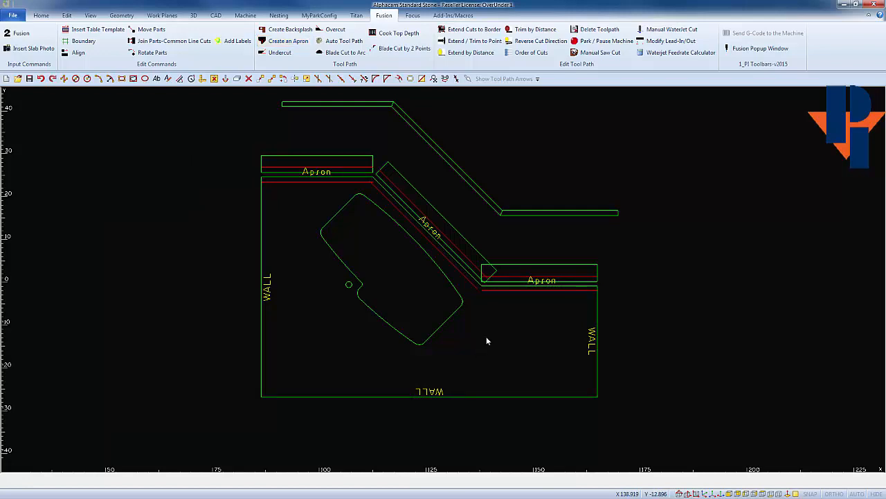
mouse_move(482, 340)
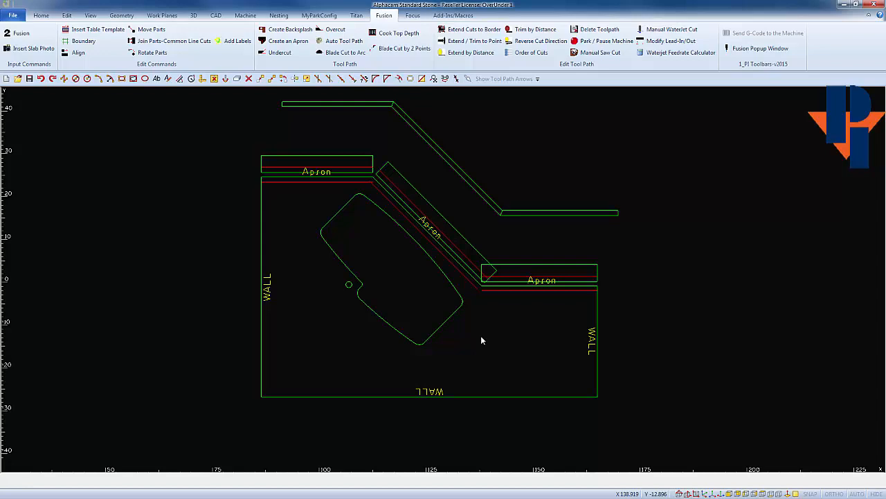
Copy the three apron parts and place them above the countertop drawing
click(315, 166)
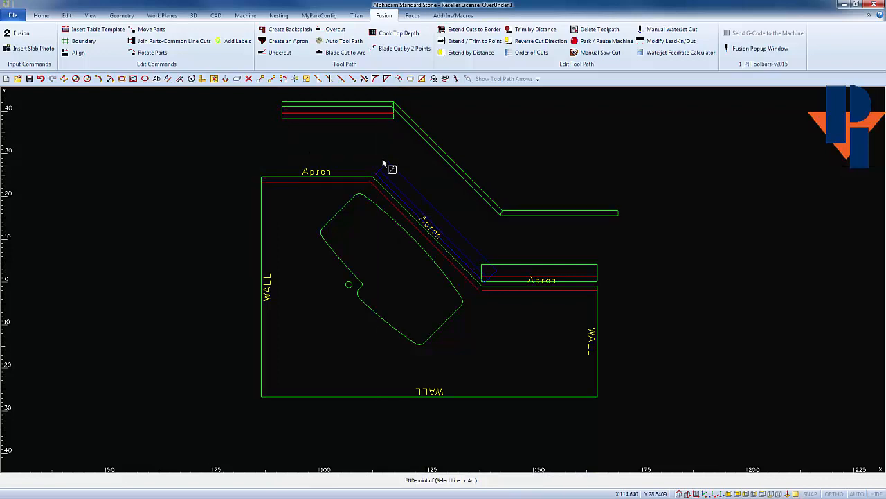
click(396, 113)
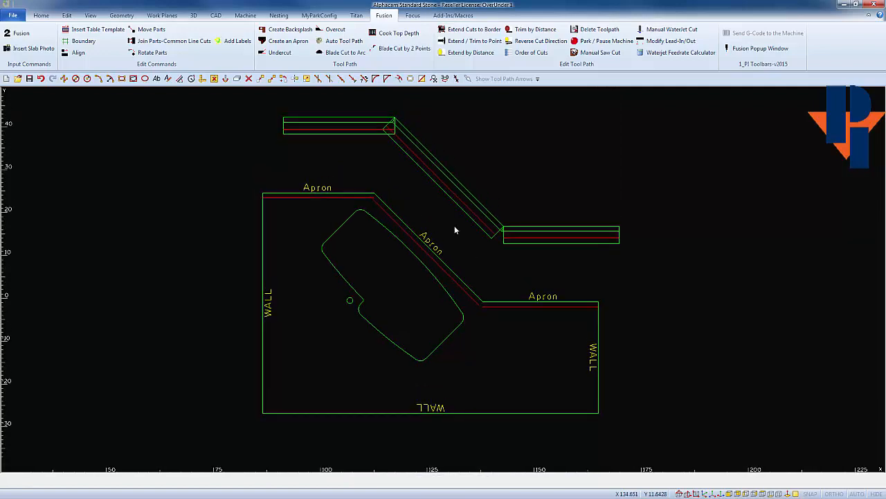
mouse_move(374, 223)
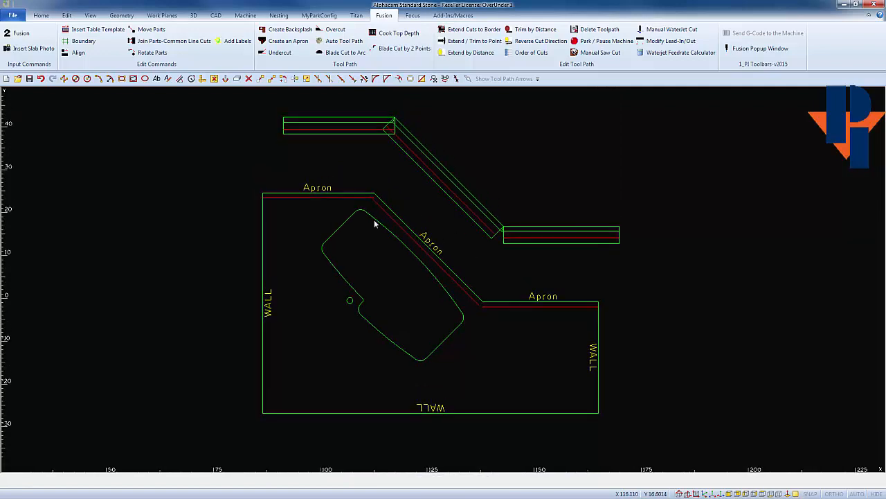
mouse_move(297, 178)
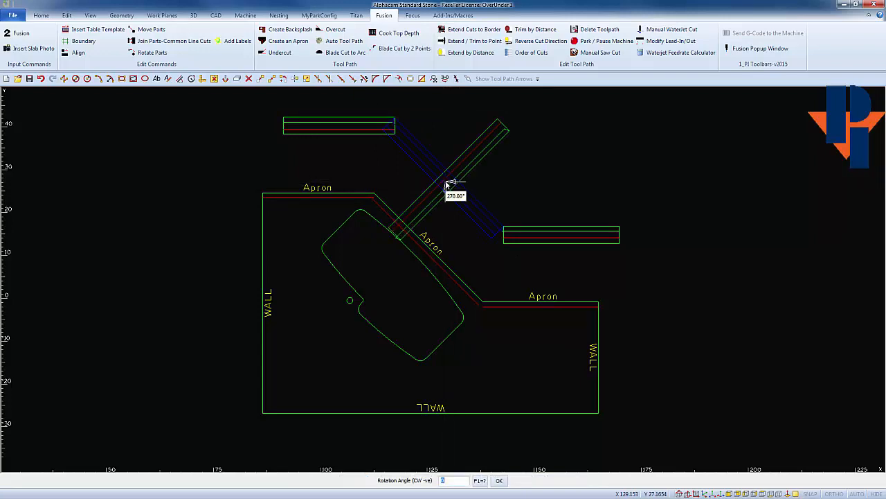
Rotate the diagonal apron copy by 45° so it lies horizontal, then finish
text(45)
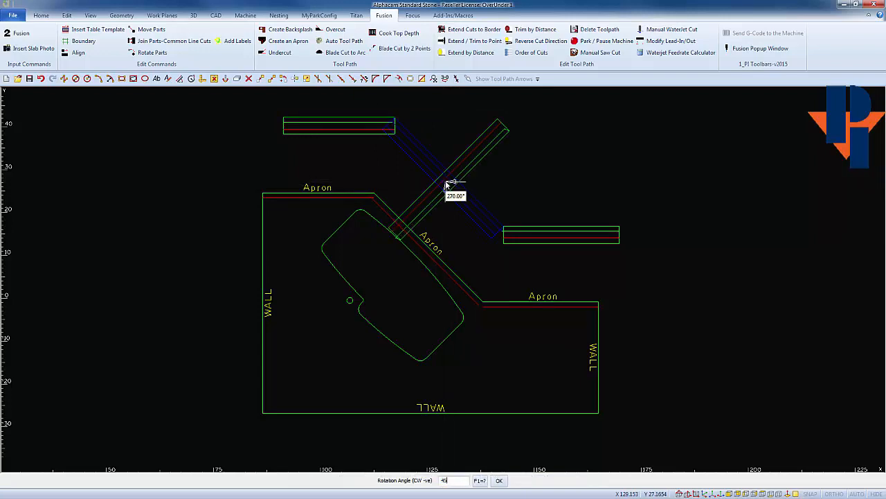
click(499, 479)
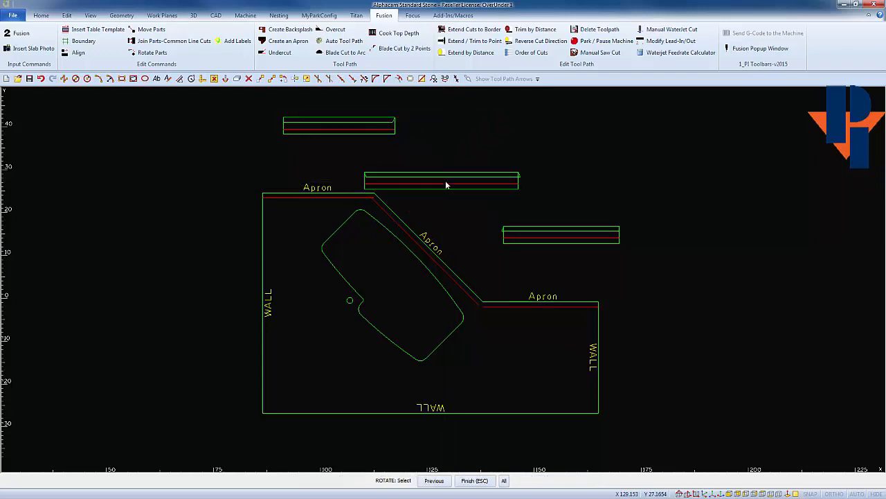
click(441, 182)
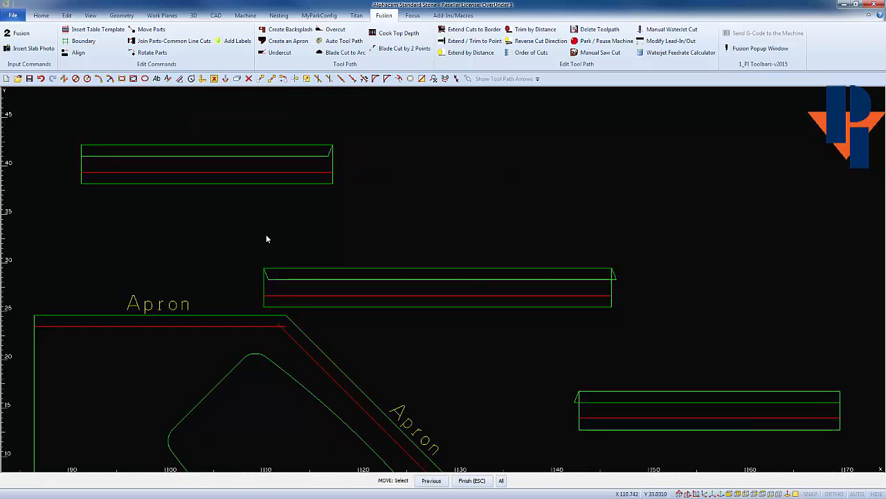
Move the long apron part beside the first one, with the short apron below
click(440, 284)
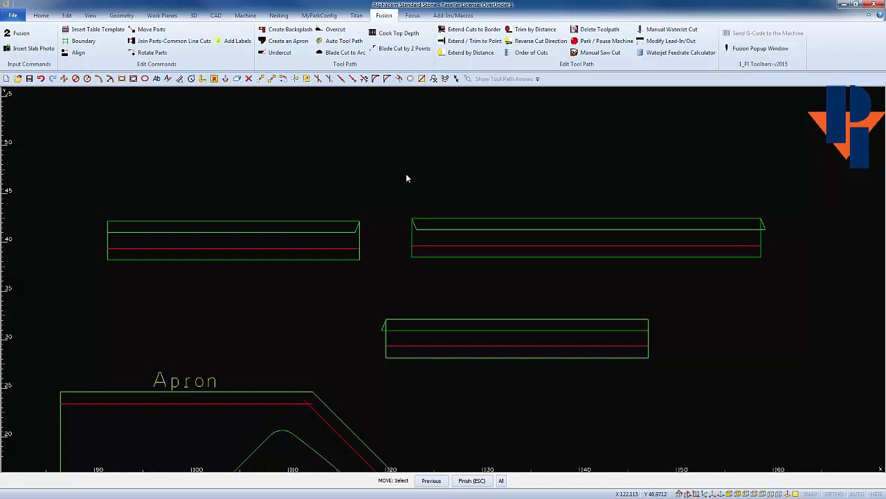
mouse_move(394, 211)
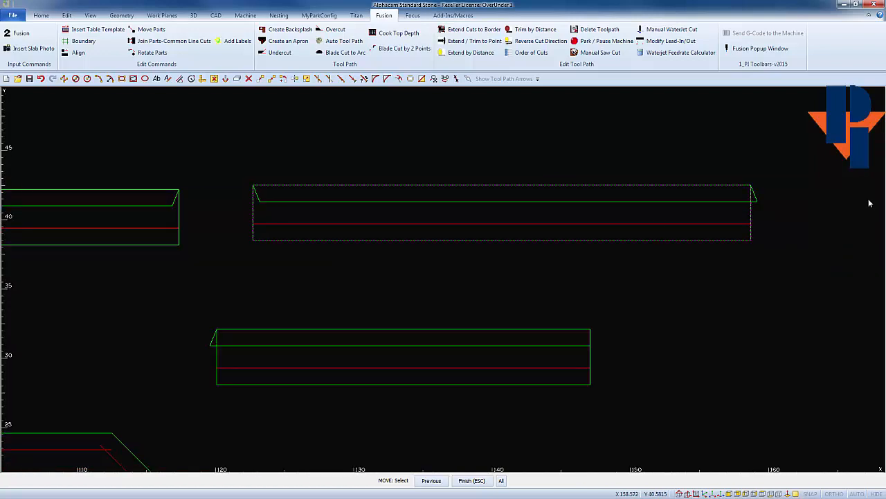
mouse_move(754, 188)
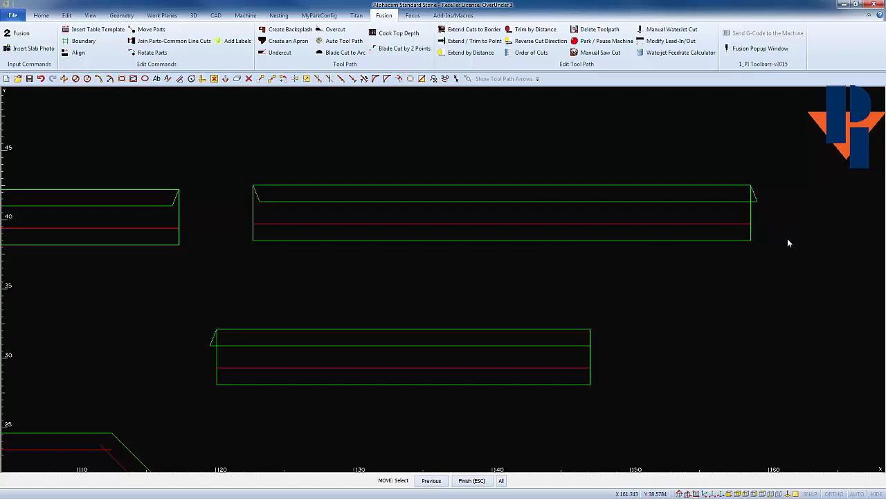
mouse_move(210, 358)
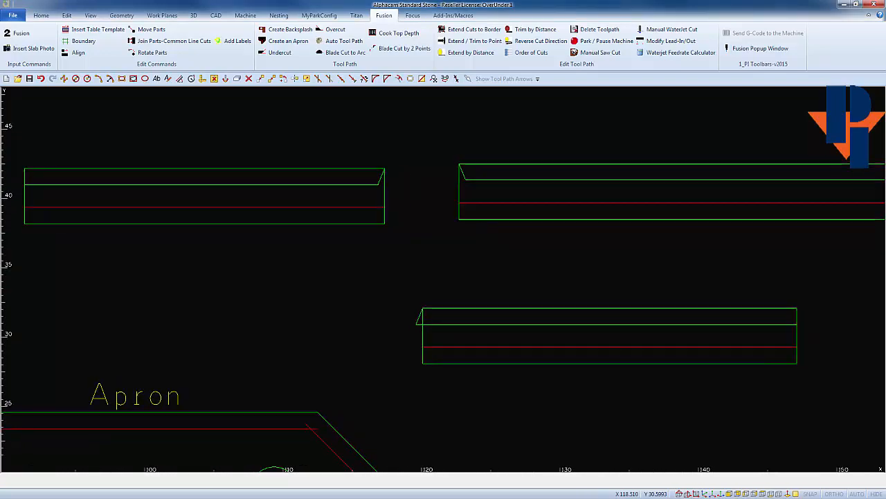
Start a Dimension from the CAD tab with the type set to Angle
click(216, 15)
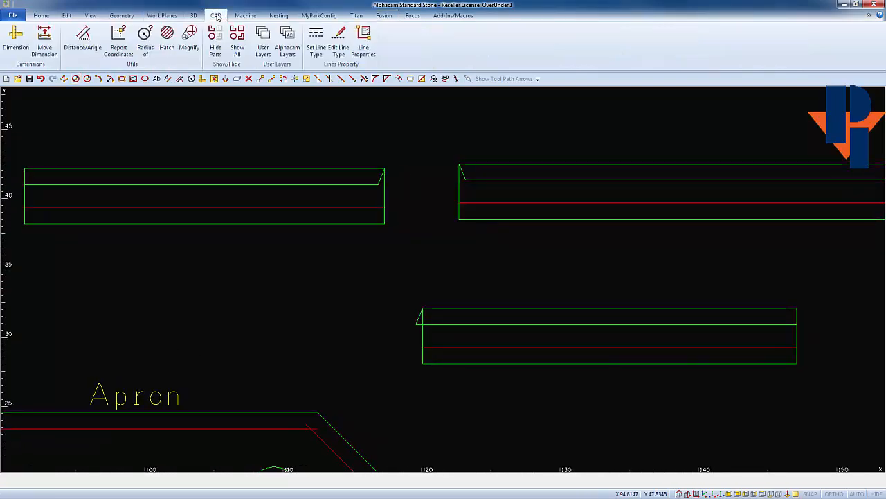
click(16, 42)
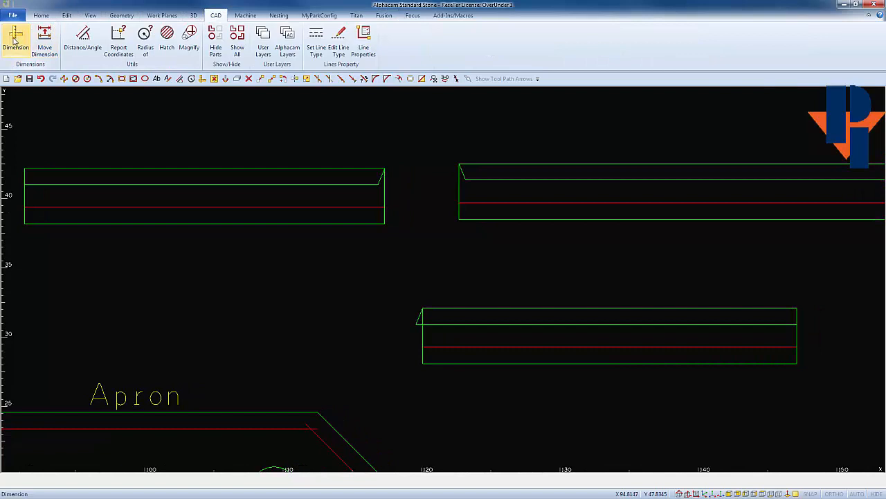
click(15, 40)
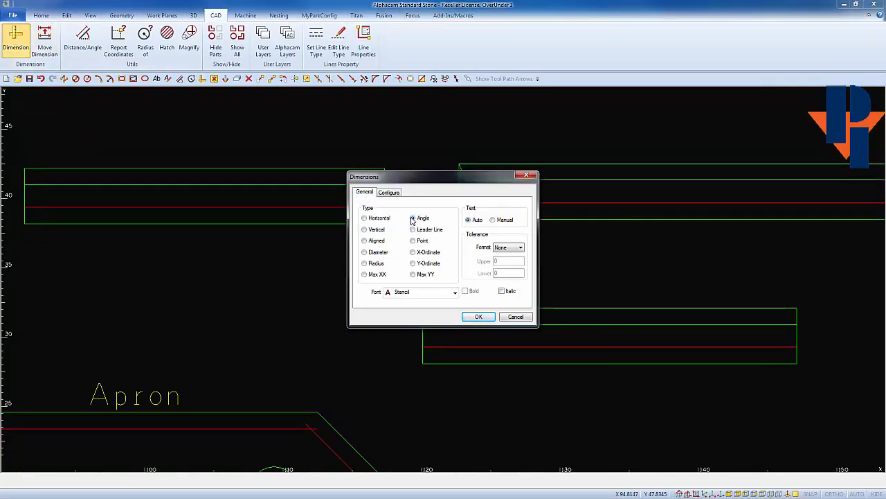
click(413, 218)
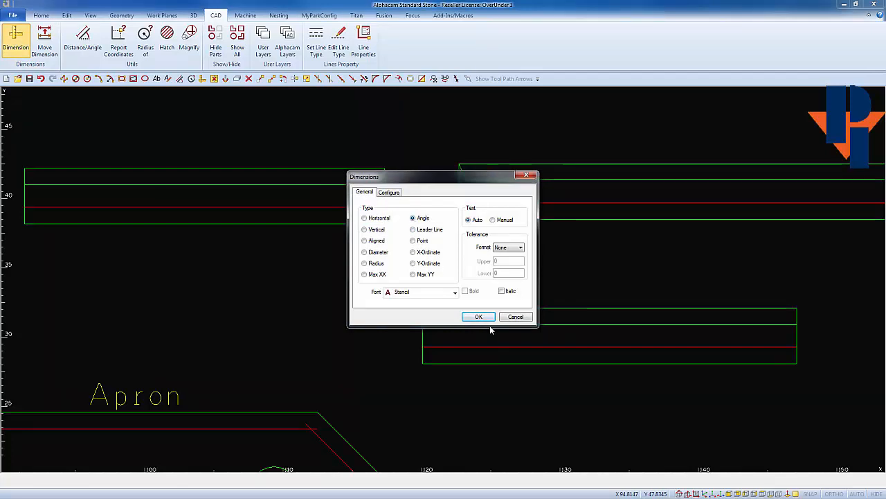
mouse_move(480, 316)
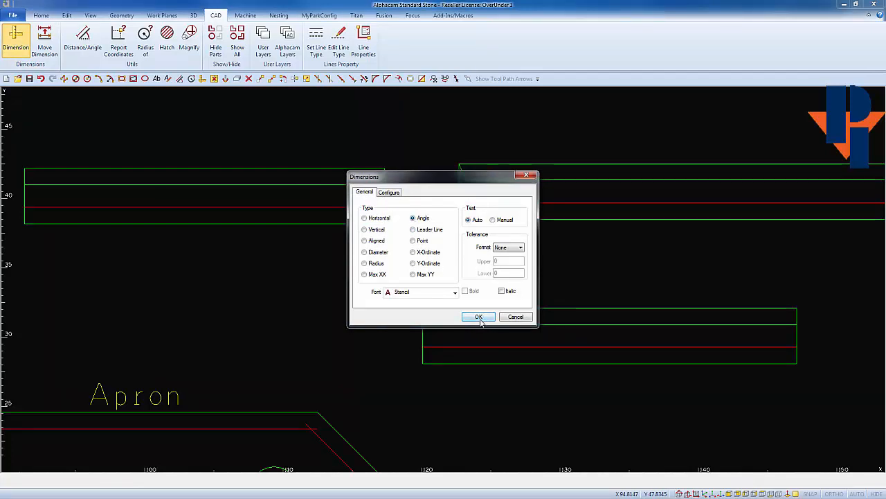
click(479, 316)
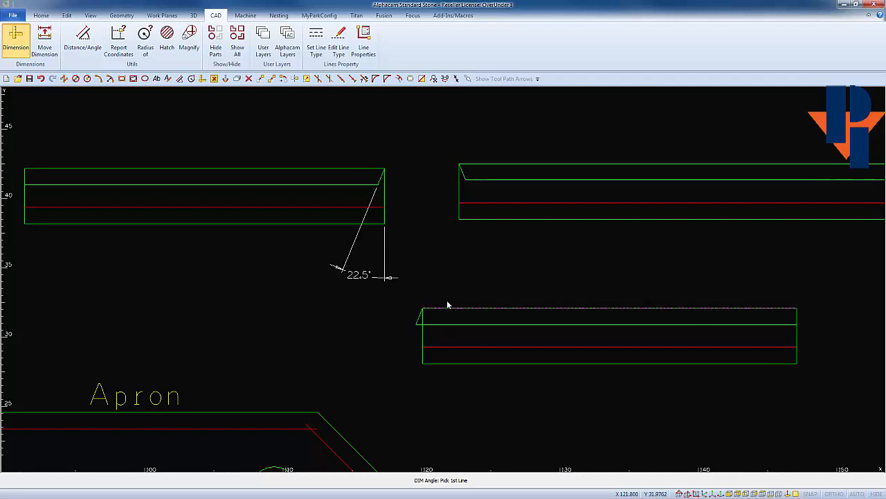
mouse_move(460, 194)
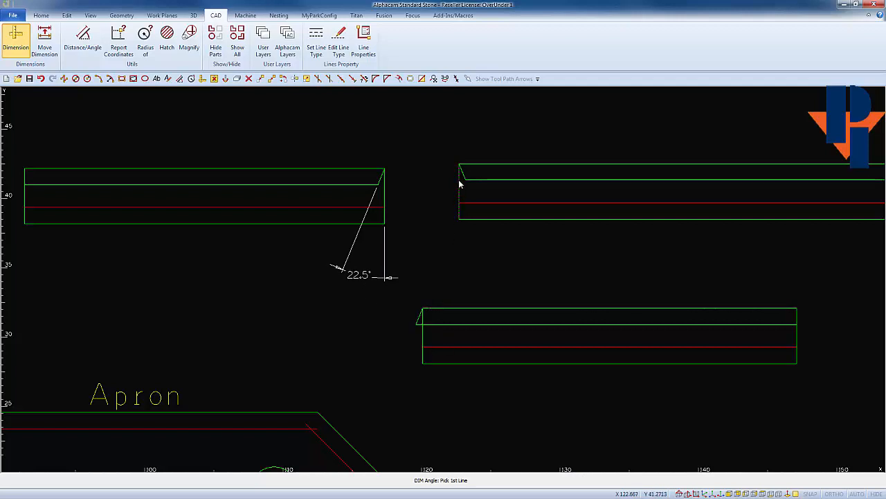
Place 22.5° angle dimensions on both miters of the long part and the lower part's left miter
click(460, 194)
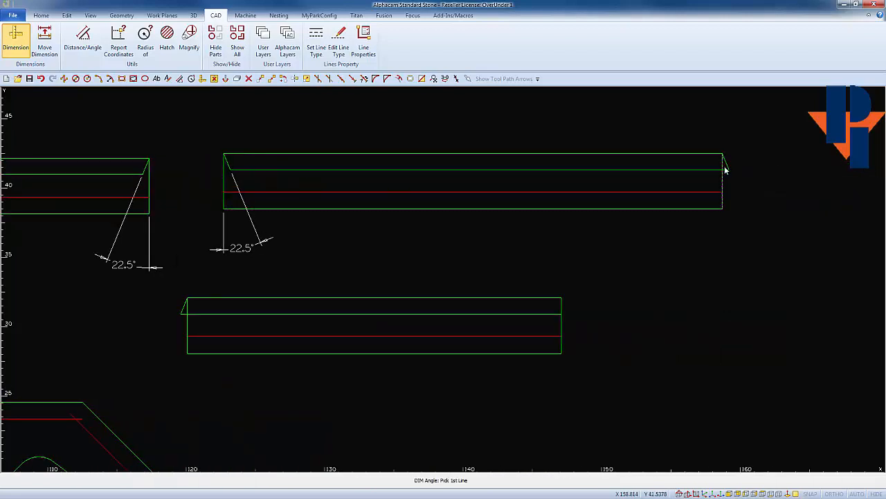
click(723, 165)
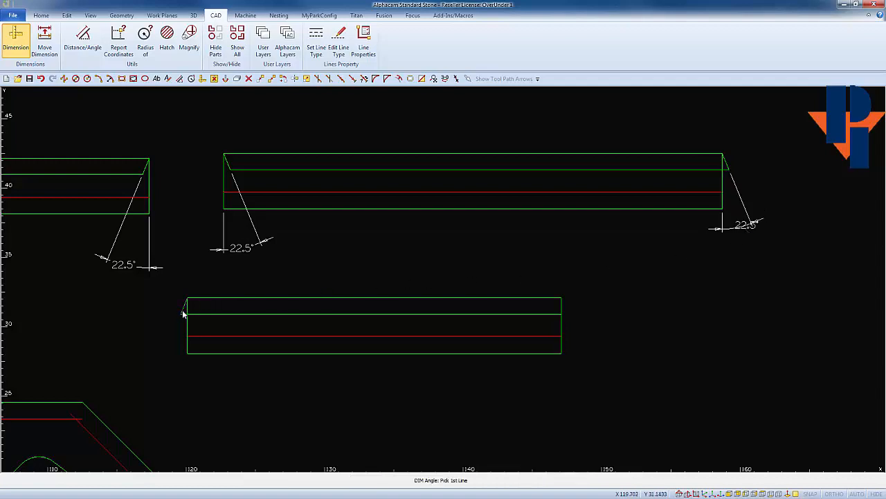
click(184, 313)
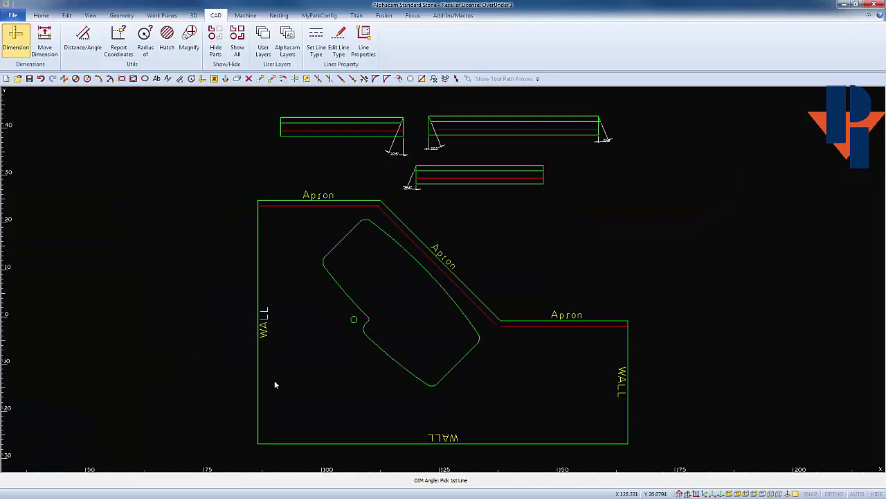
mouse_move(56, 496)
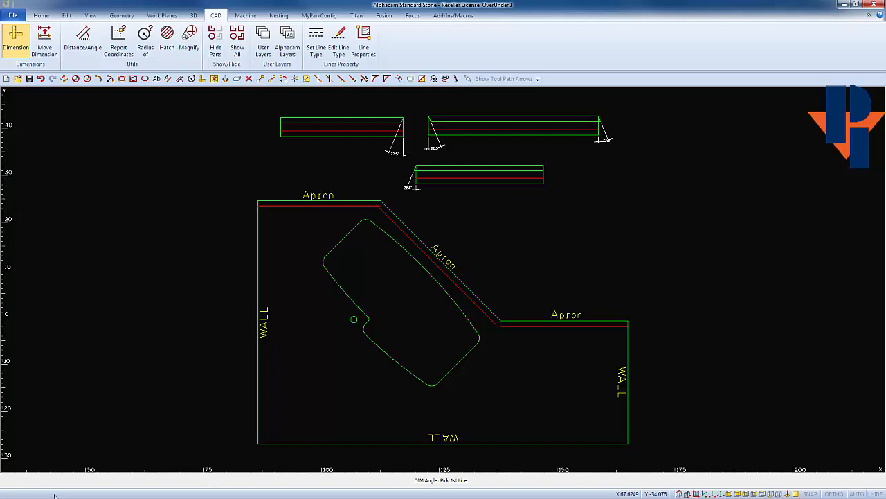
mouse_move(54, 496)
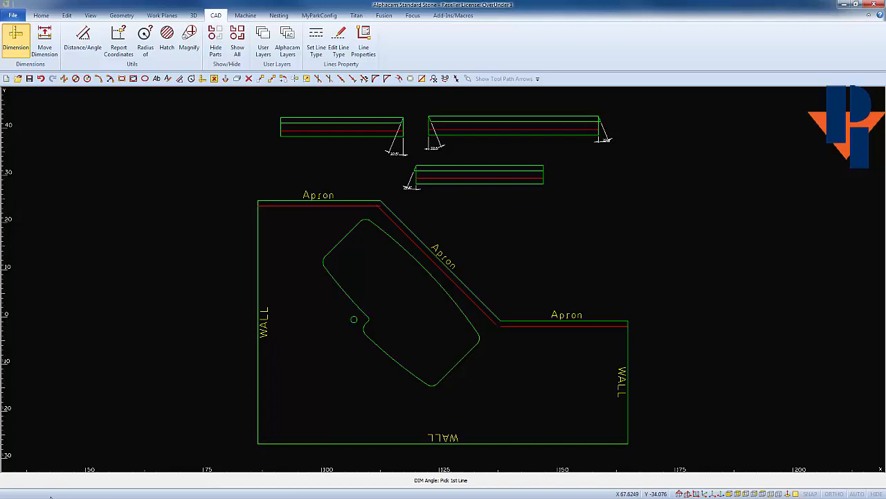